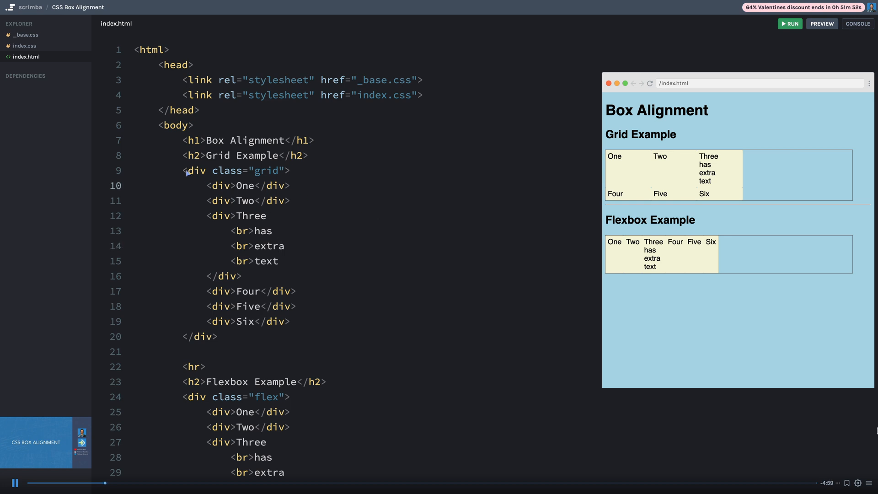
Step: Open index.css from the Explorer sidebar to view the grid and flexbox rules
left_click_drag(189, 174, 218, 336)
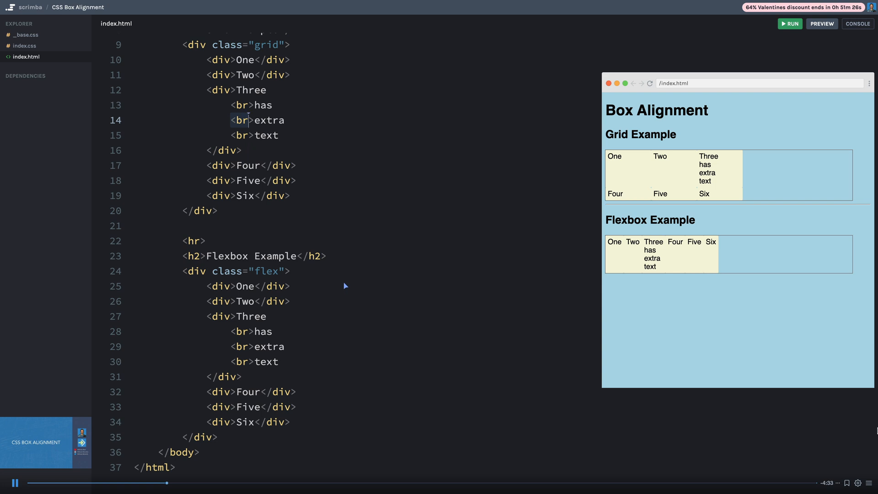
left_click(290, 301)
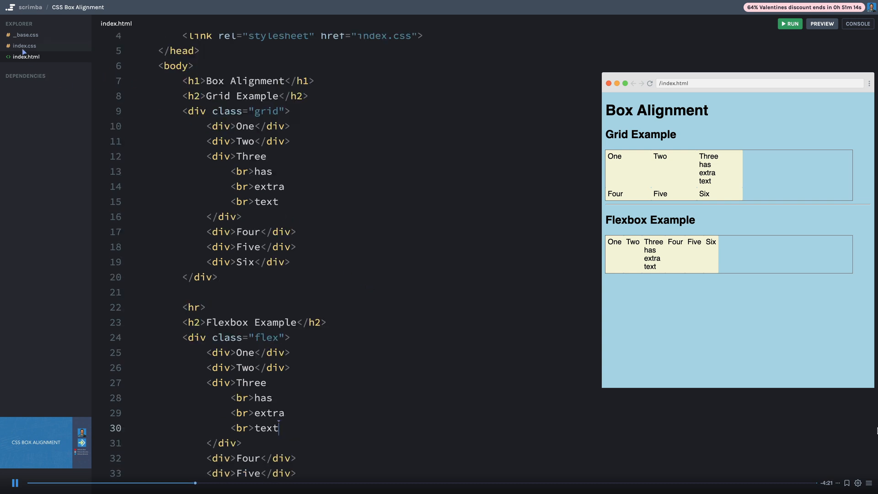
left_click(24, 46)
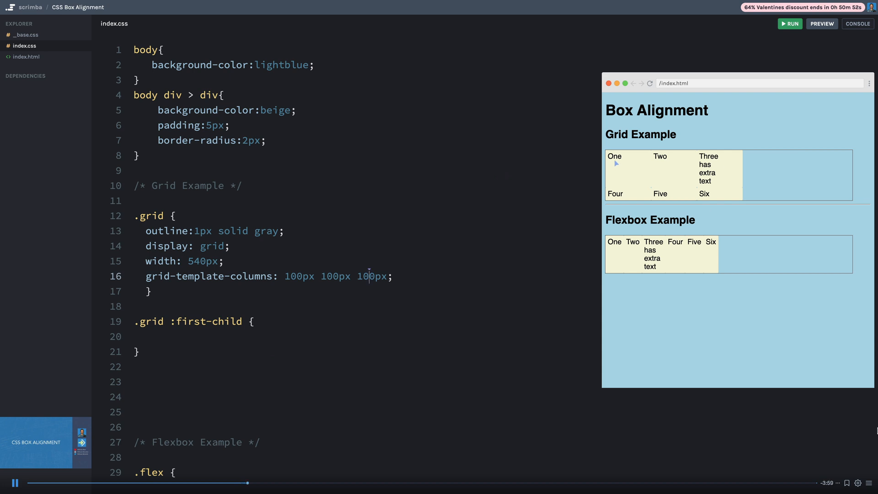
mouse_move(659, 197)
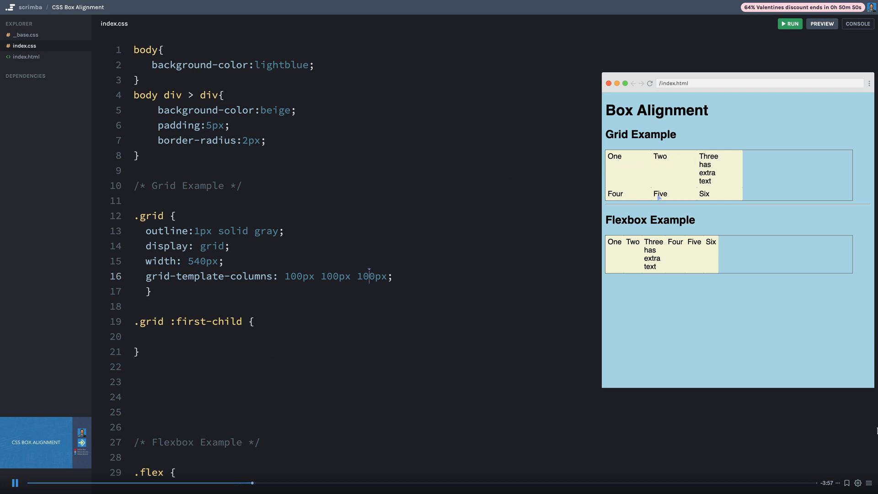
mouse_move(404, 284)
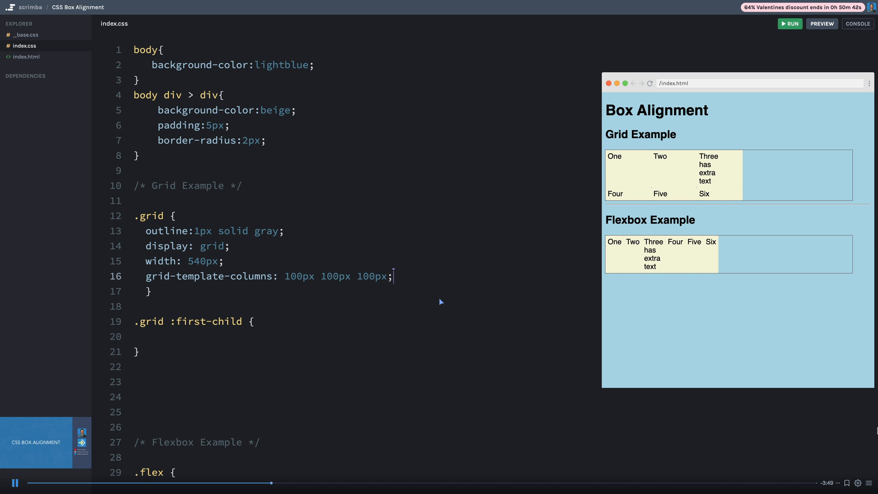
Step: Add align-items to .grid, previewing end, center and stretch before settling on start
key("Enter")
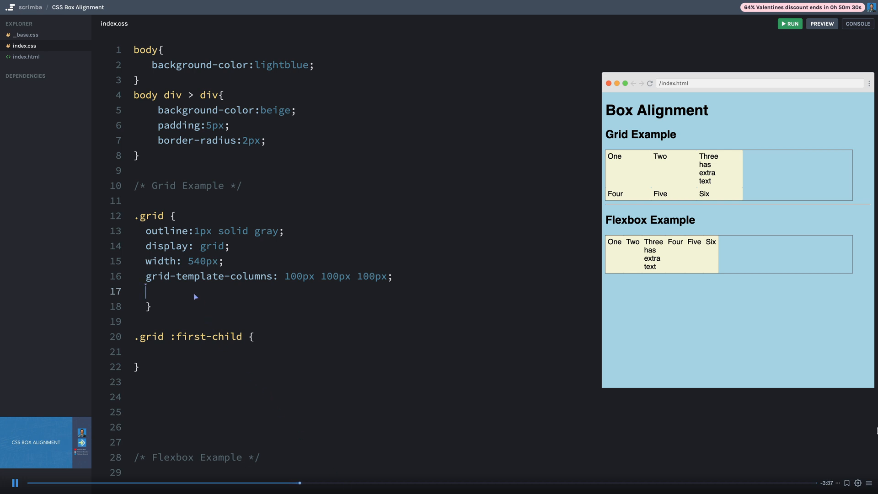
type("align")
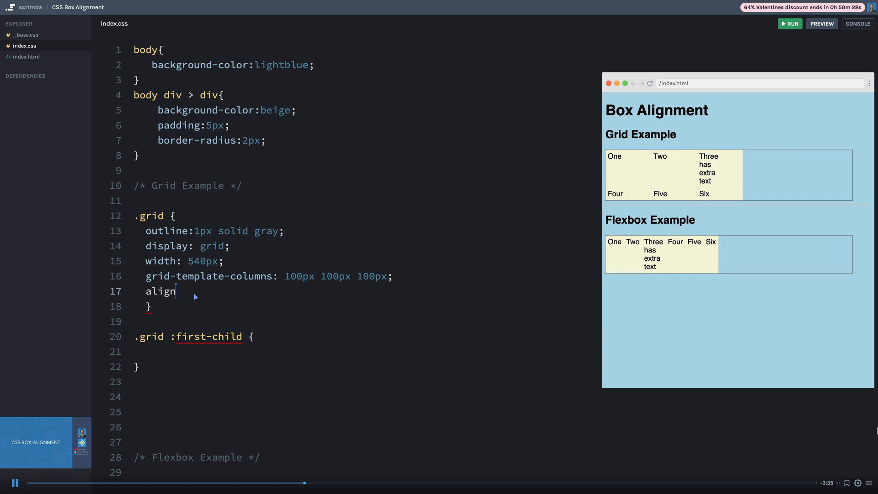
type("-items")
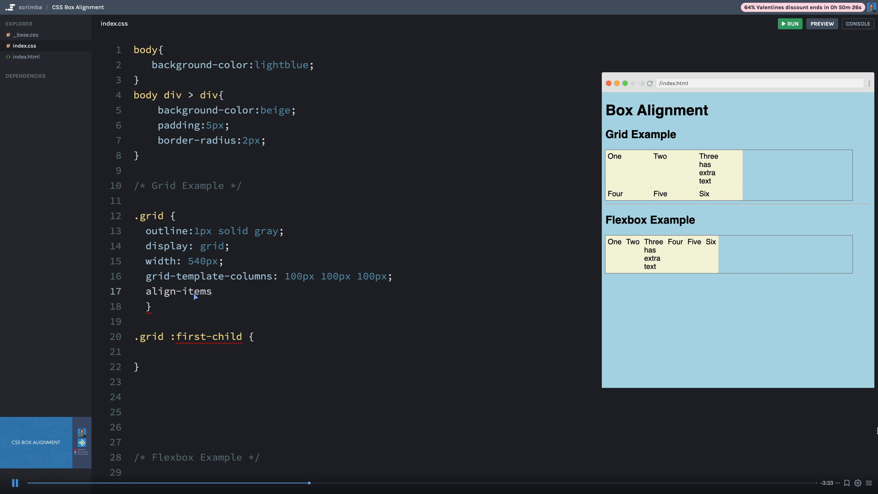
type(": start;")
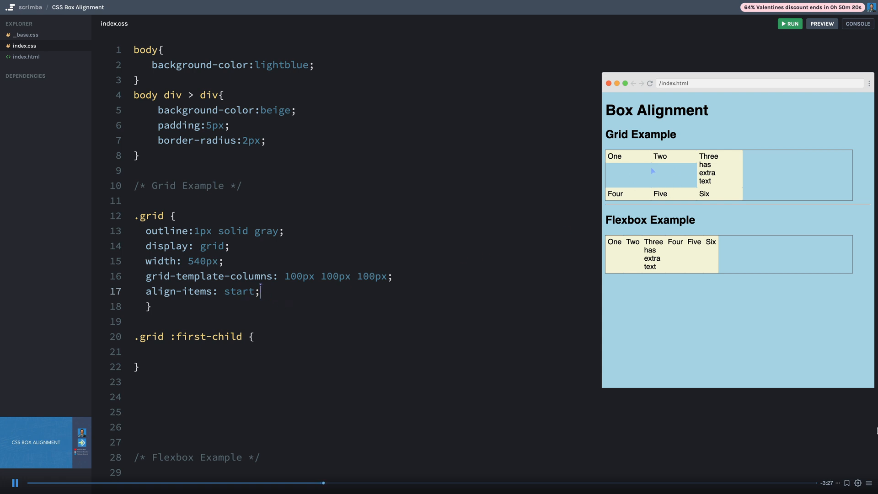
mouse_move(280, 324)
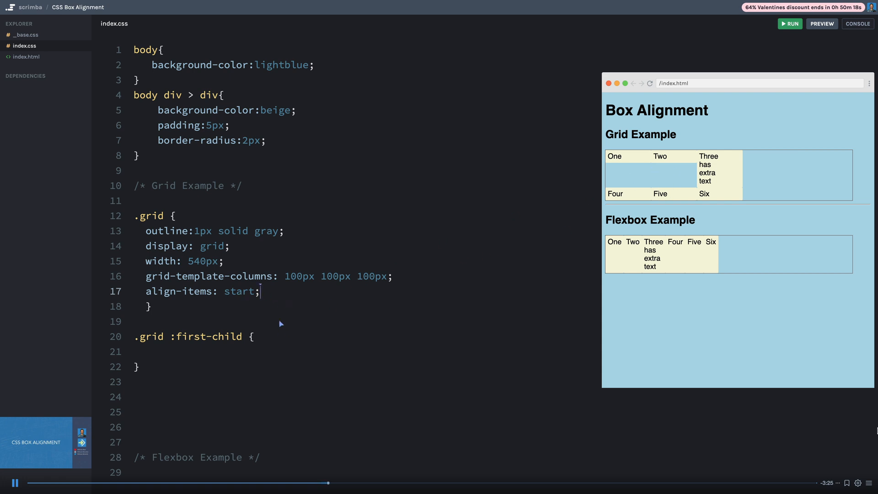
double_click(238, 291)
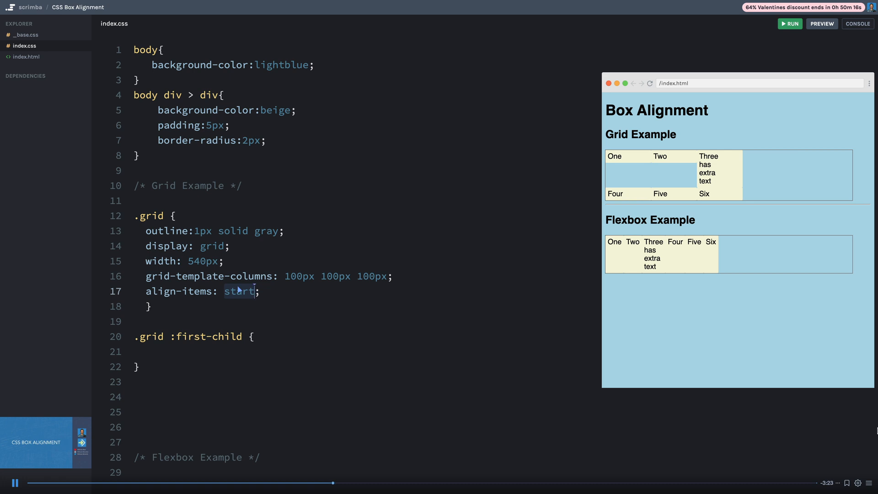
type("end")
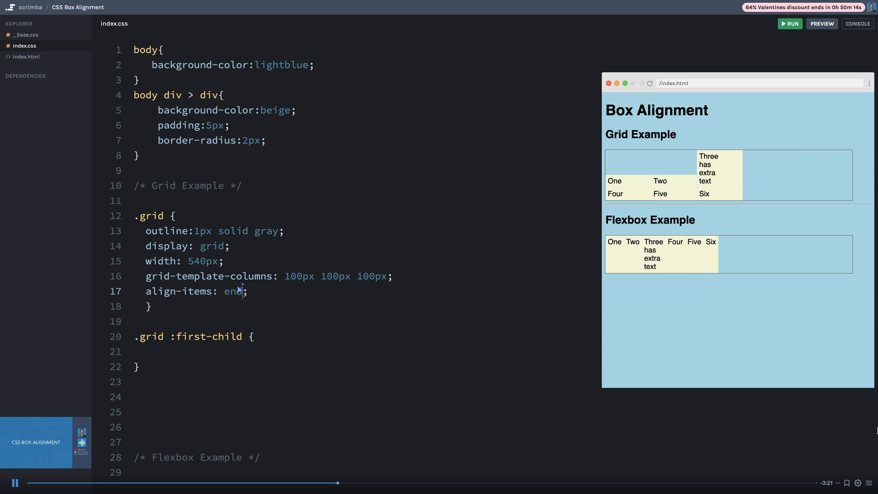
type("center")
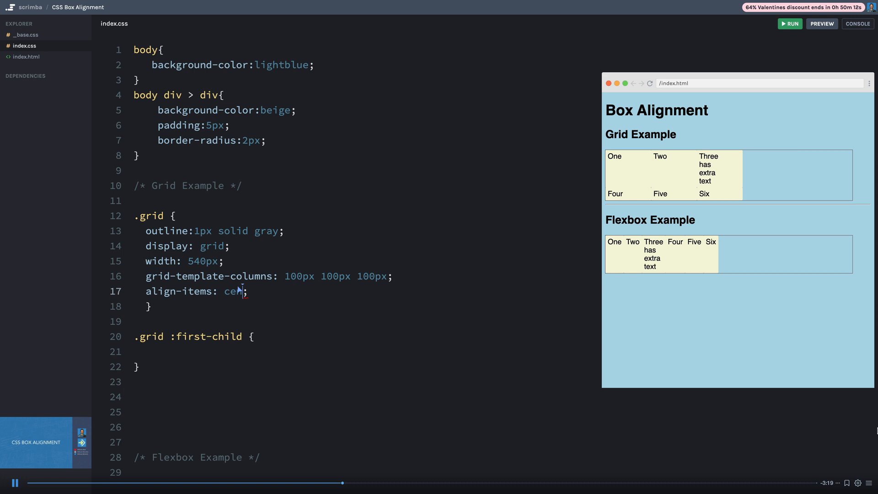
type("ter")
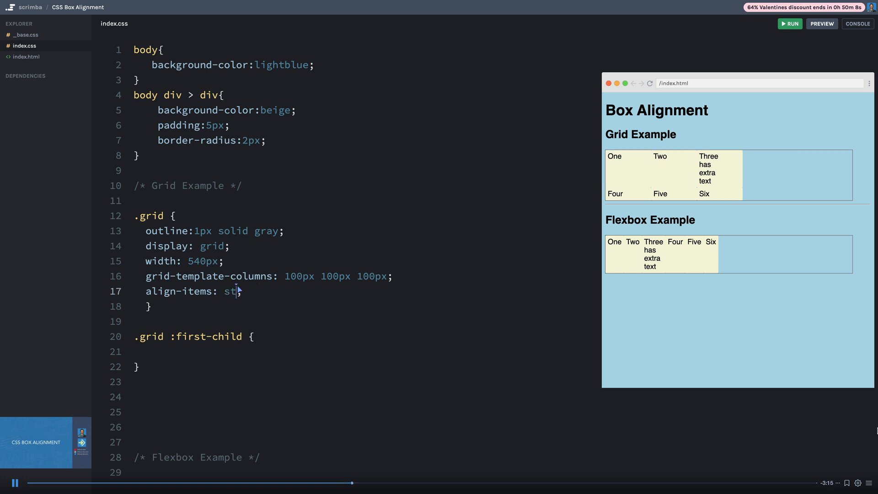
type("retch")
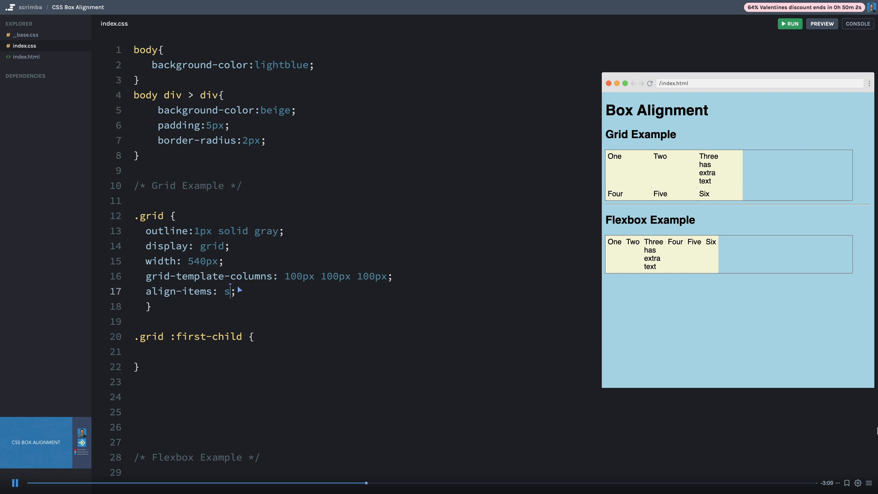
type("tart")
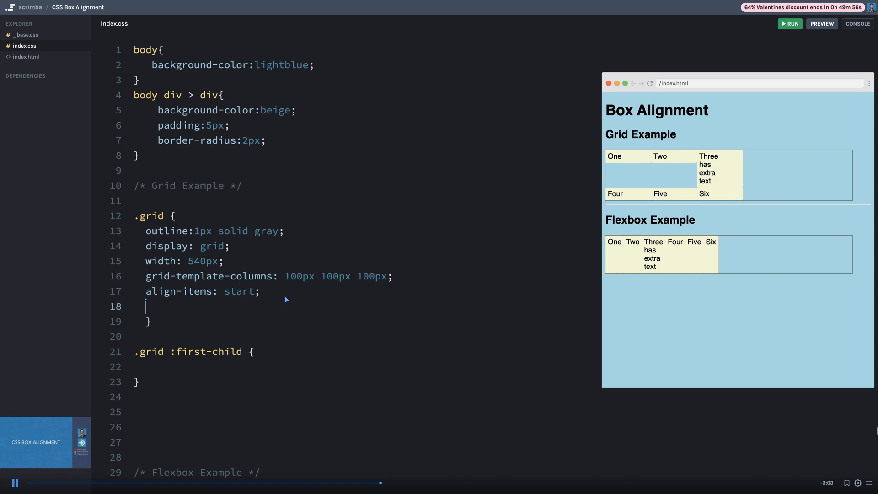
Step: Add justify-content: space-between to the .grid rule
type("jus")
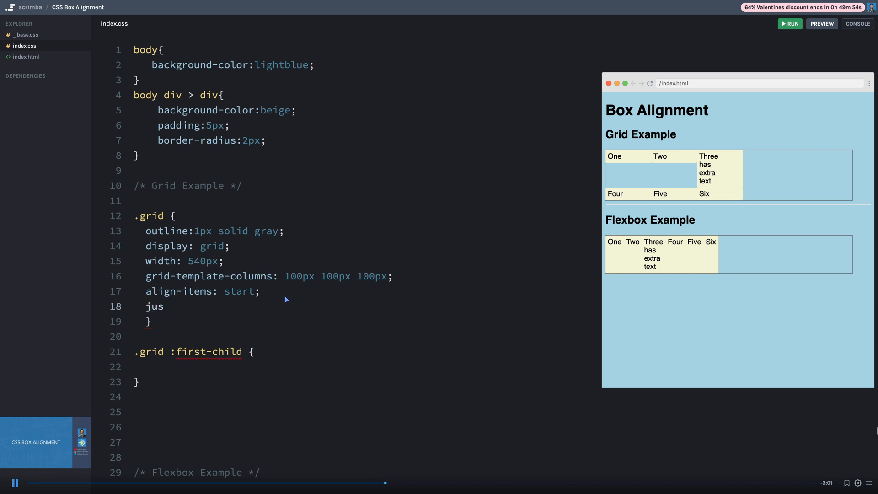
type("tify-content:")
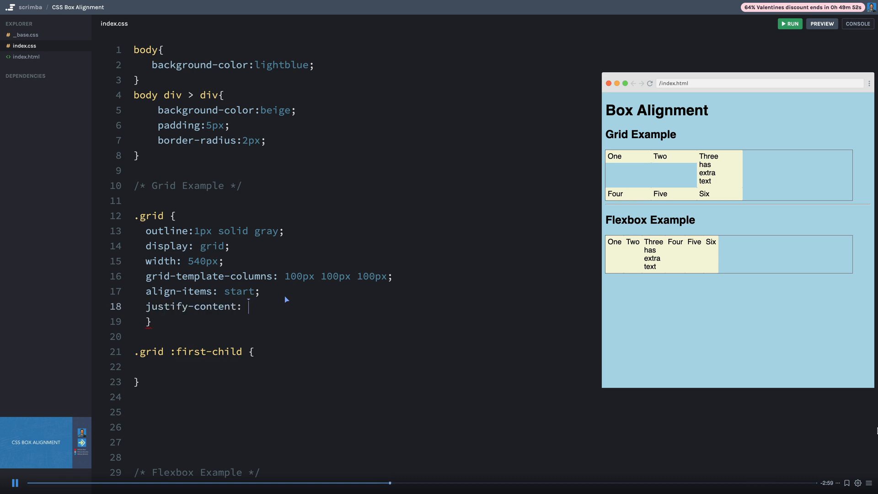
type("space")
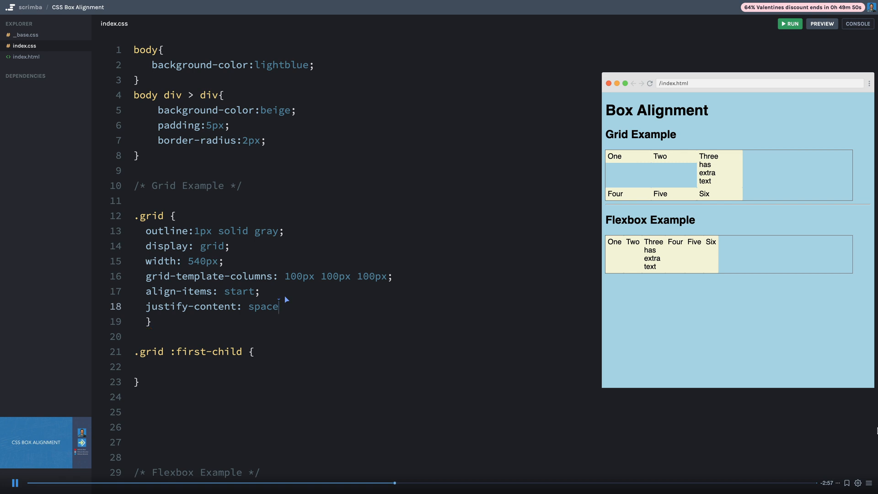
type("-between;")
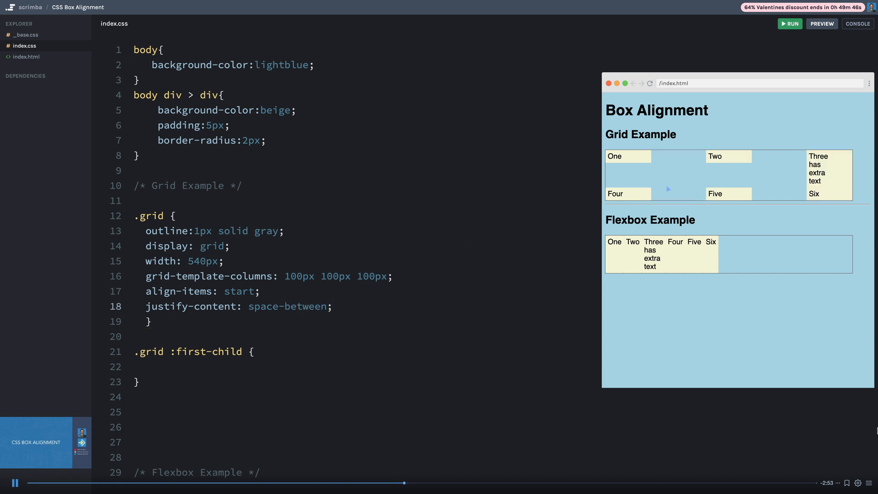
mouse_move(633, 169)
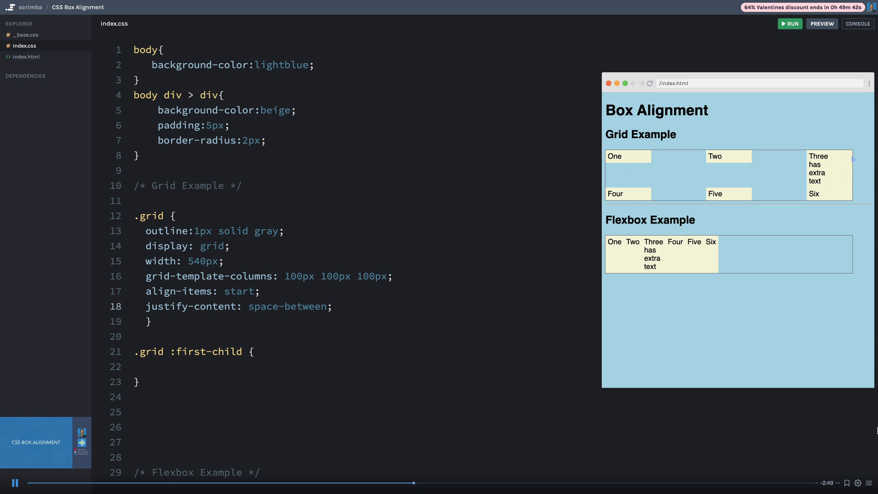
mouse_move(783, 160)
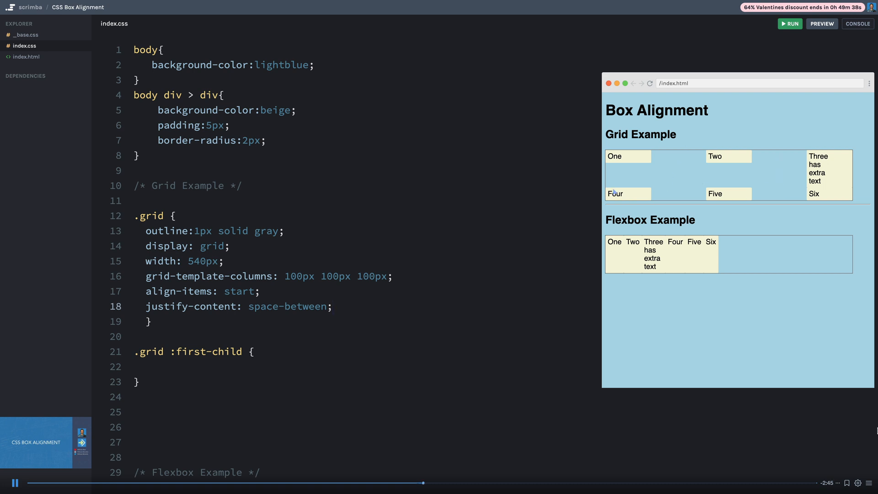
Step: Preview center, start and space-around as the grid's justify-content value
left_click(302, 306)
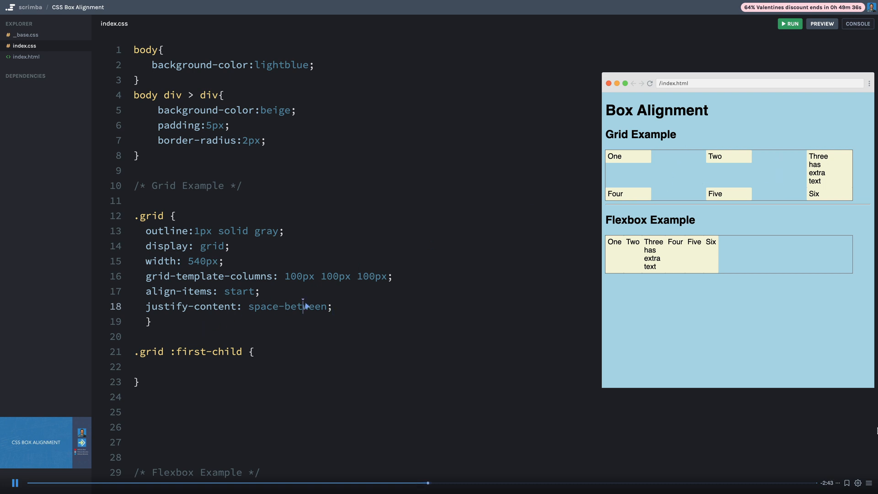
double_click(300, 306)
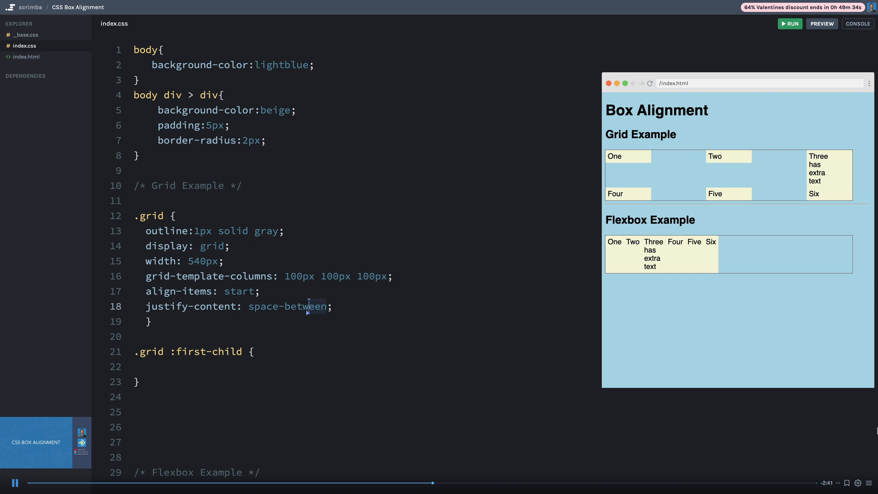
type("c")
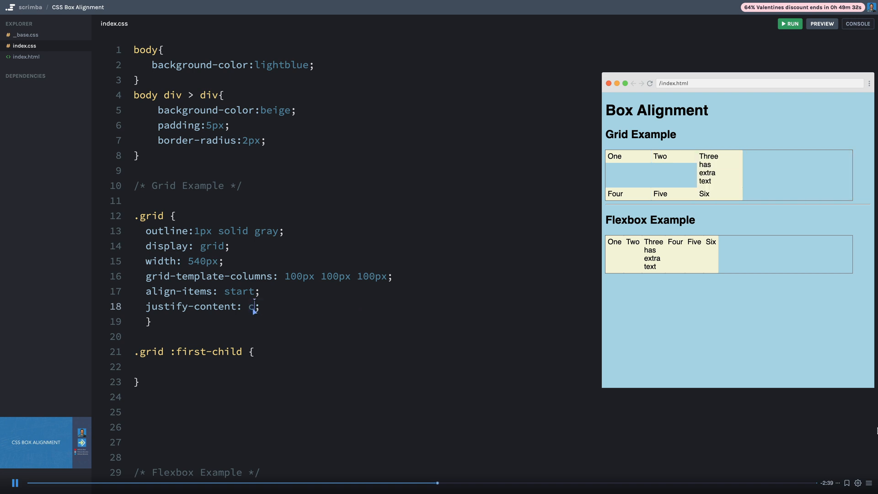
type("enter")
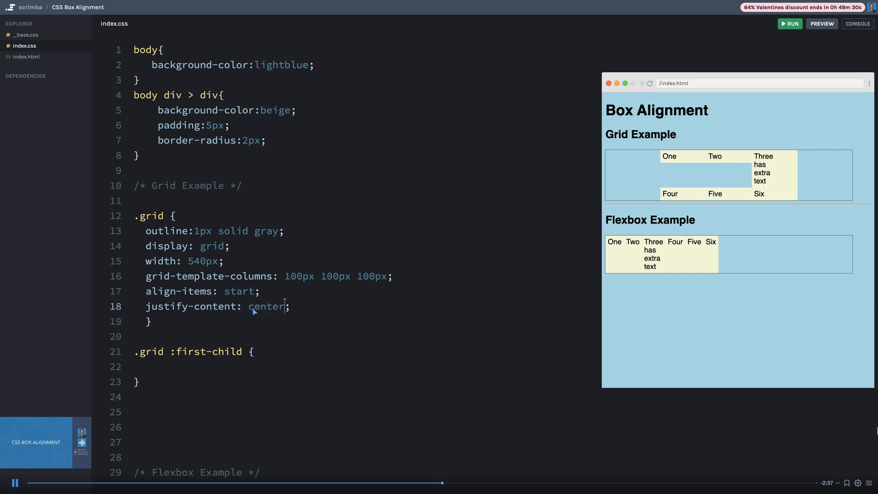
type("start")
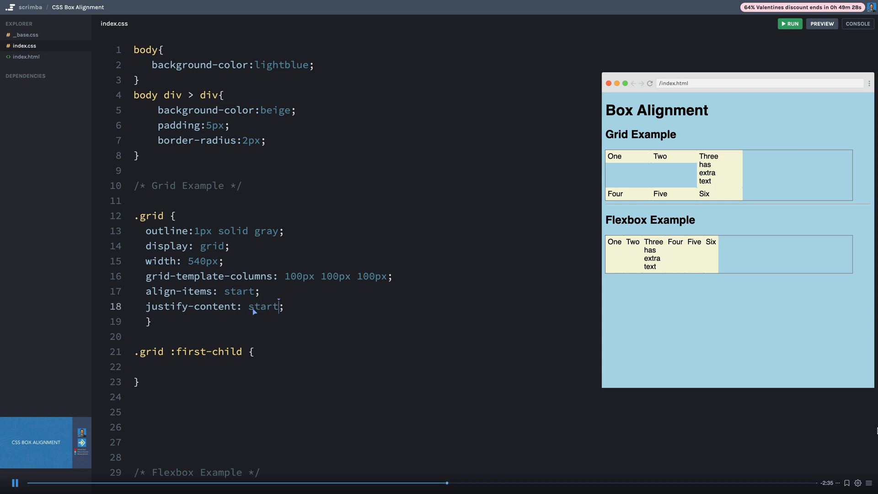
key("Backspace")
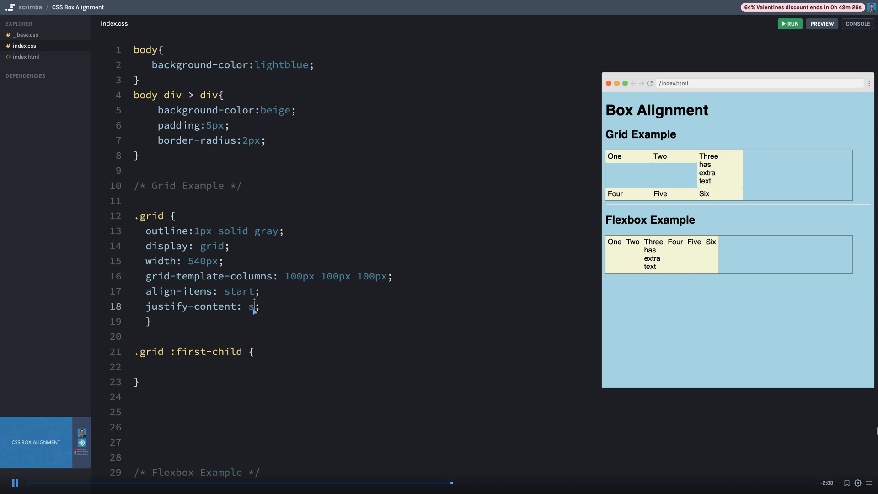
key("Backspace")
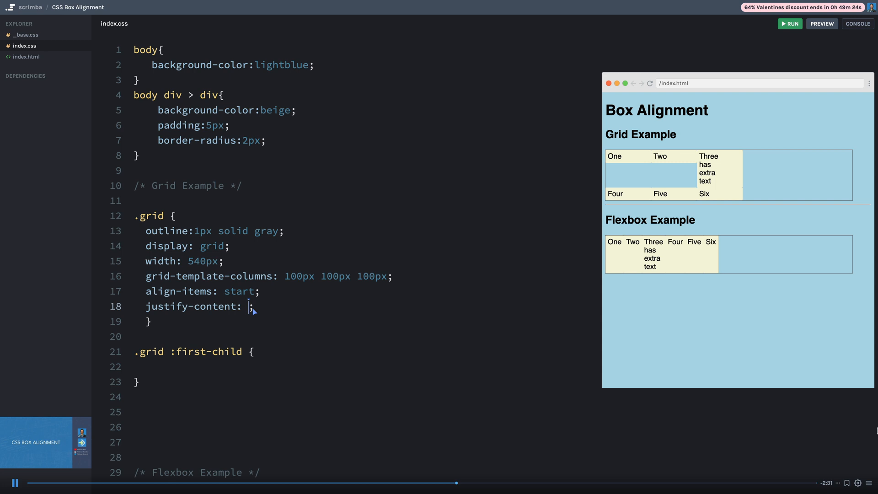
type("space-around")
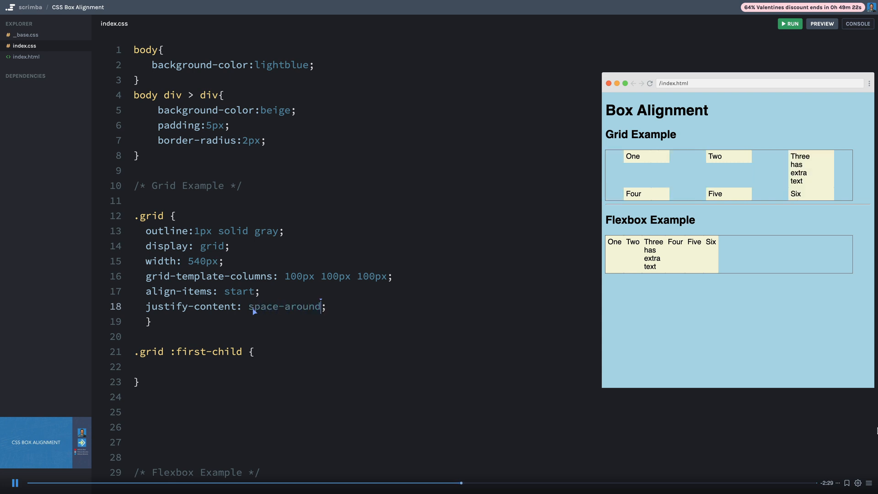
mouse_move(480, 216)
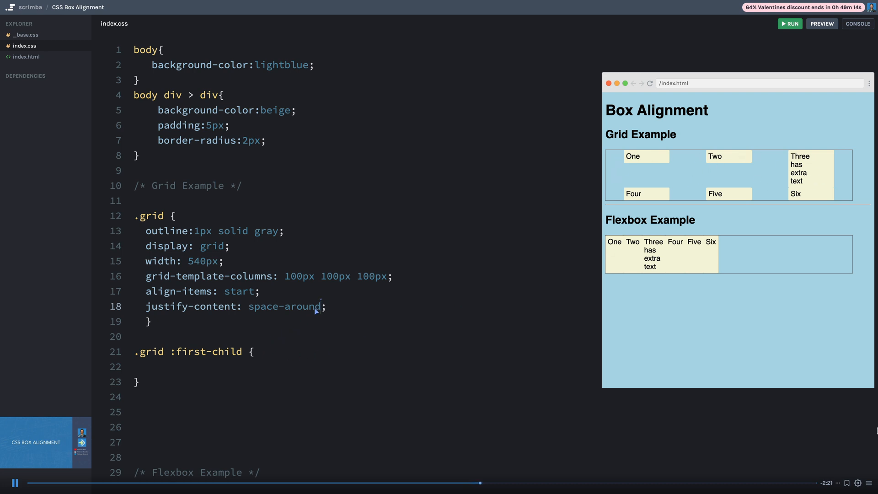
mouse_move(303, 310)
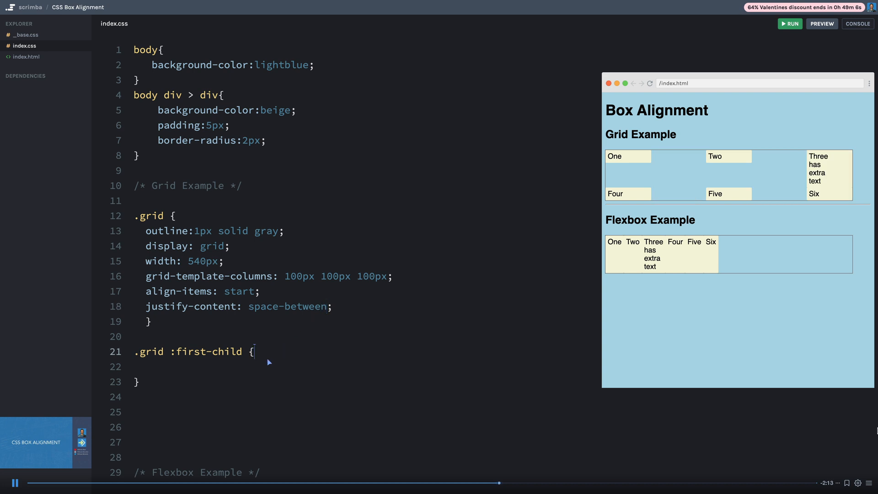
mouse_move(261, 371)
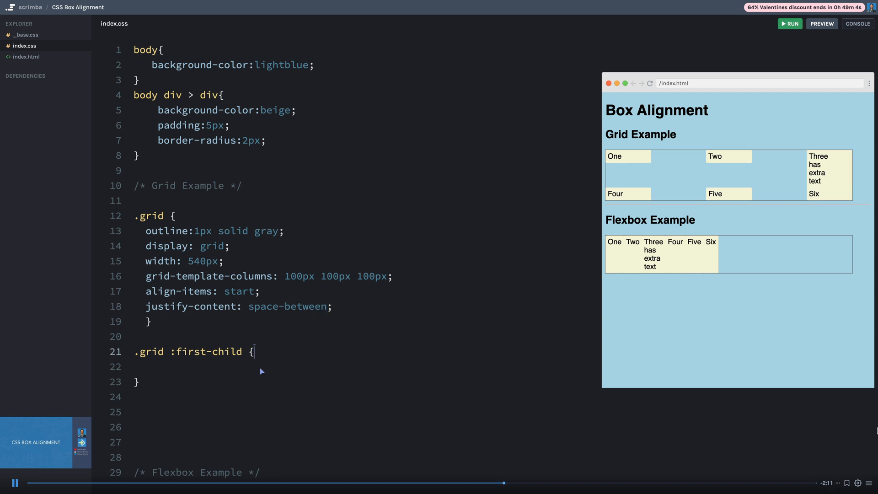
mouse_move(262, 361)
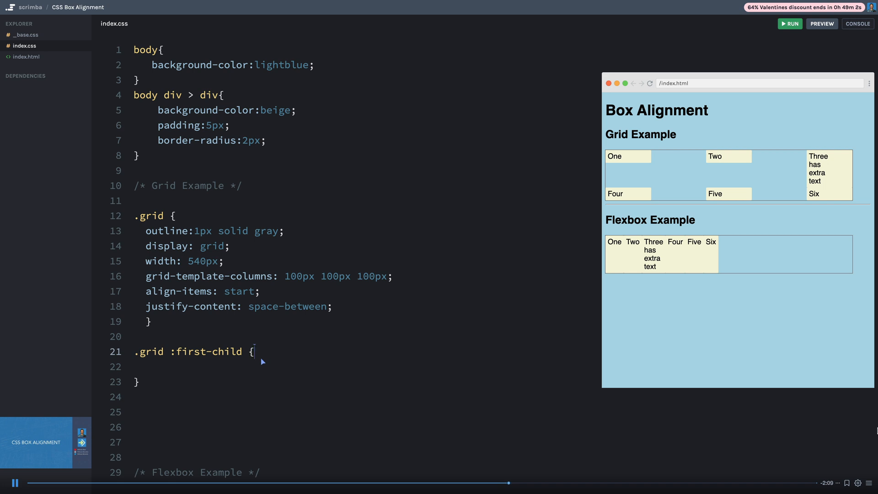
mouse_move(198, 366)
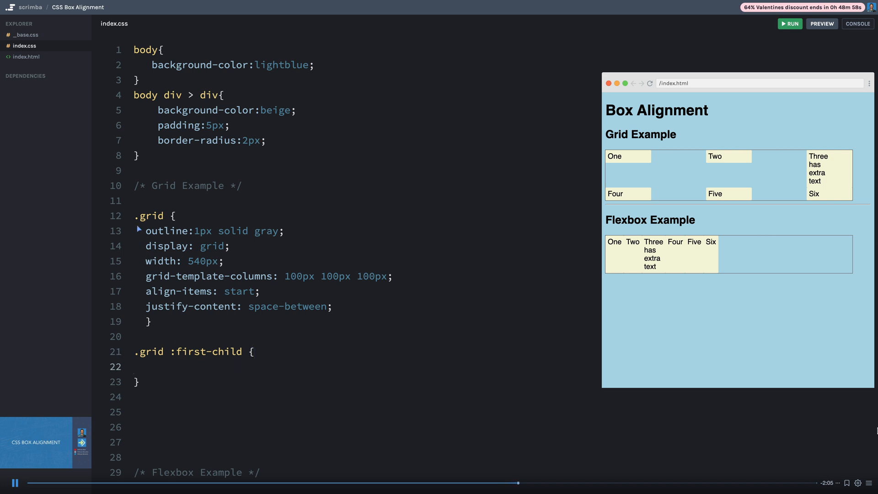
left_click_drag(134, 216, 152, 322)
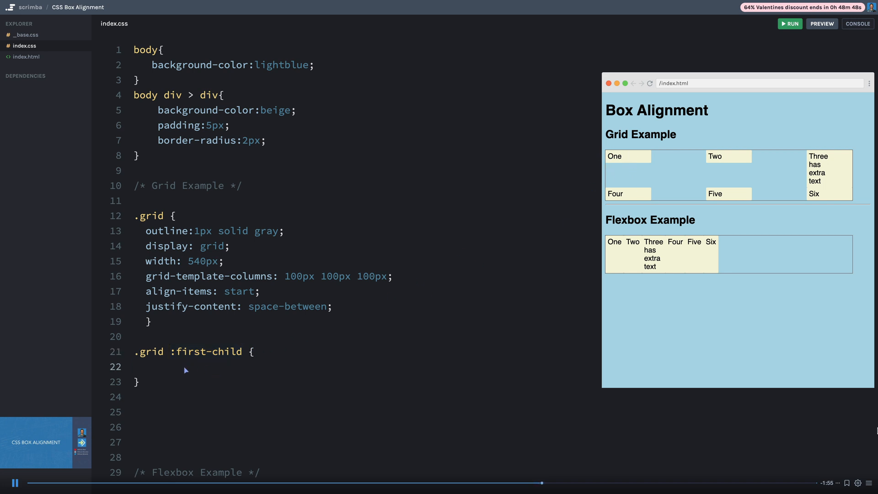
Step: Add align-self to .grid :first-child, trying center and start before ending on end
left_click(159, 366)
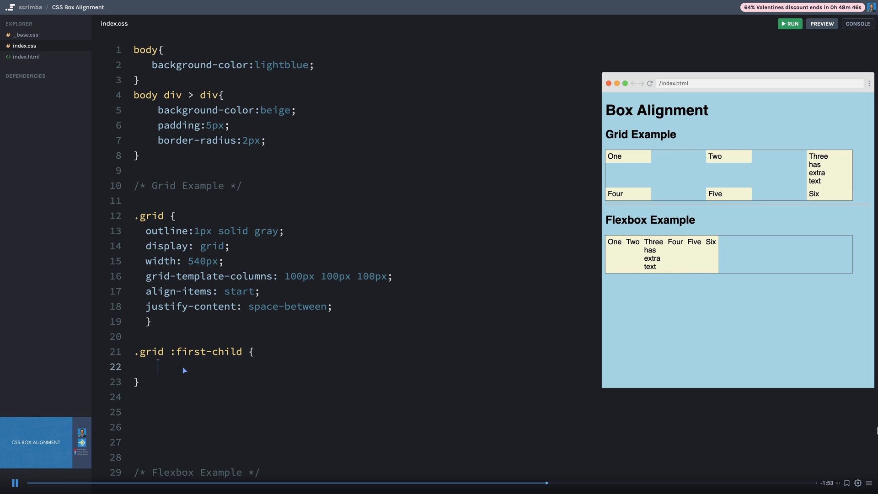
type("al")
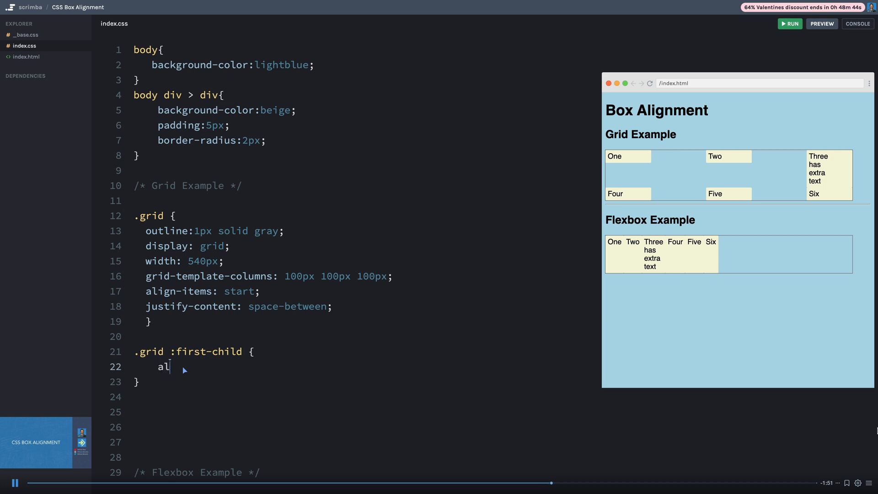
type("ign-self")
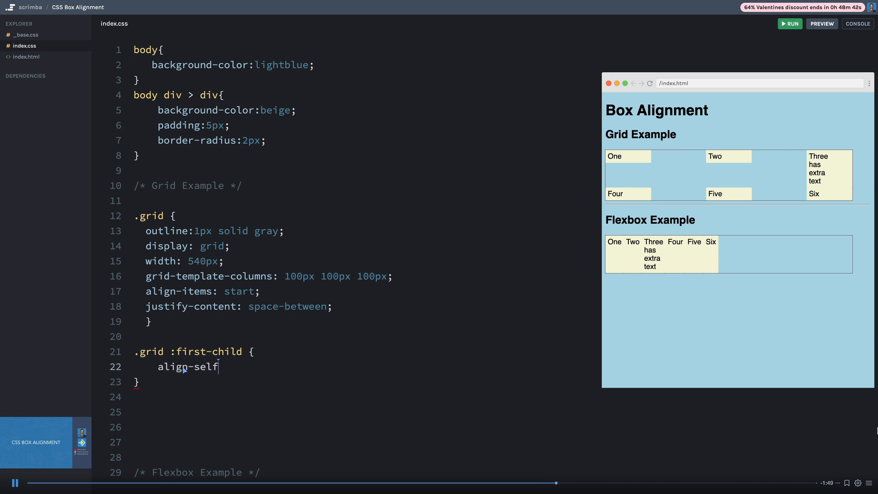
type(":")
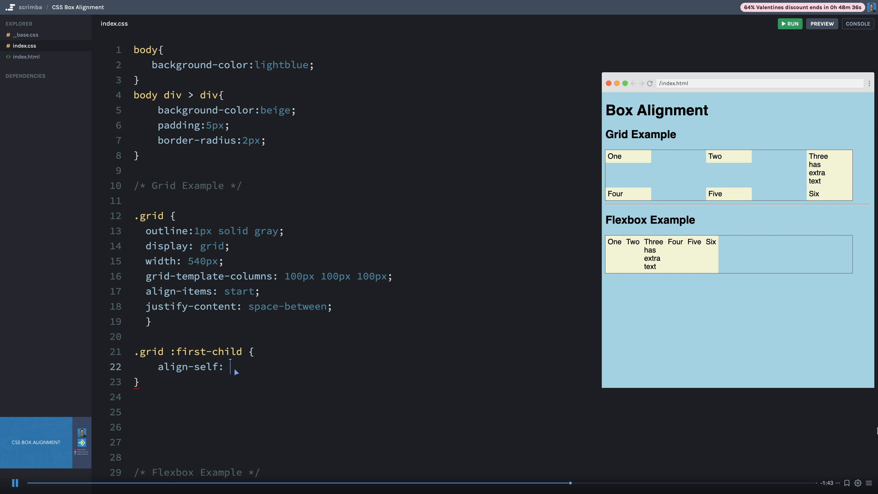
type("center;")
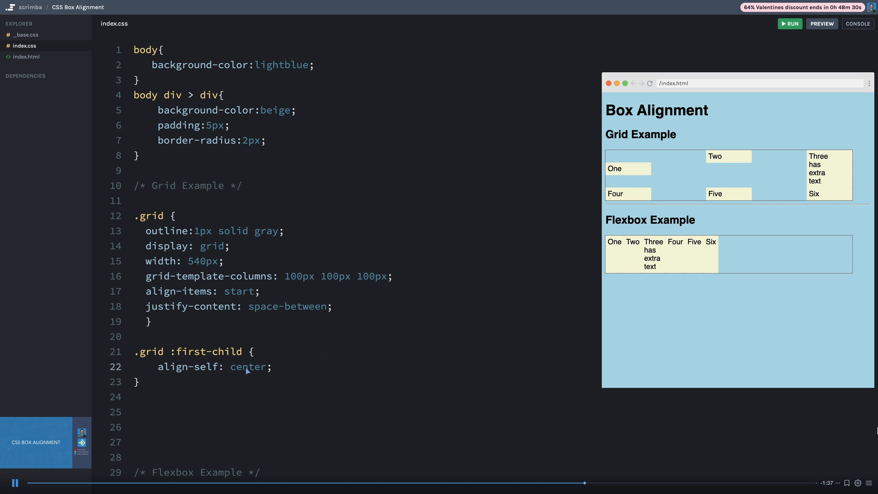
double_click(247, 367)
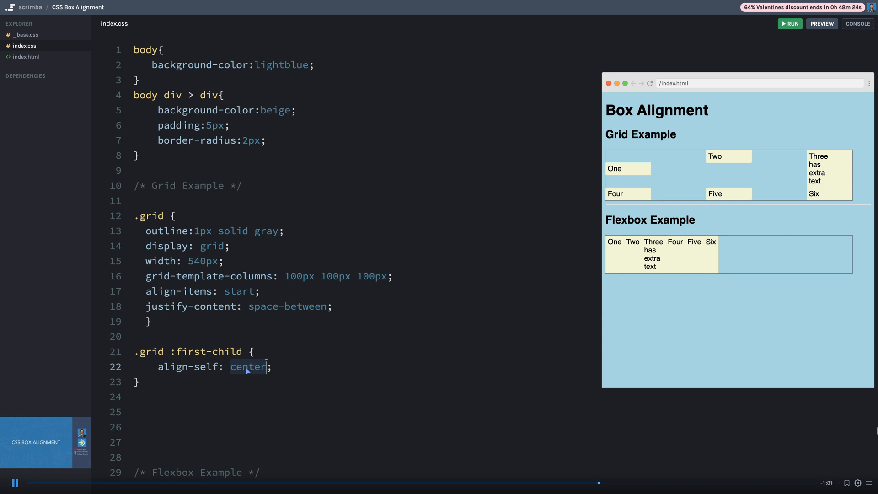
type("start")
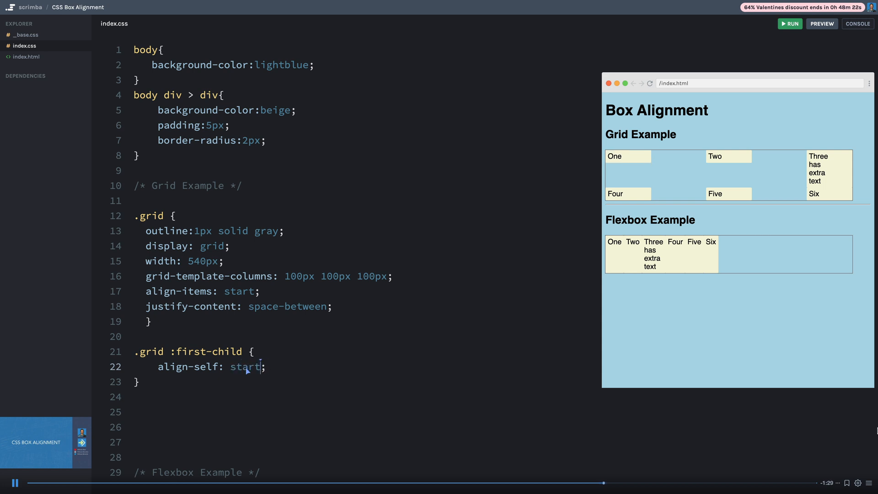
type("end")
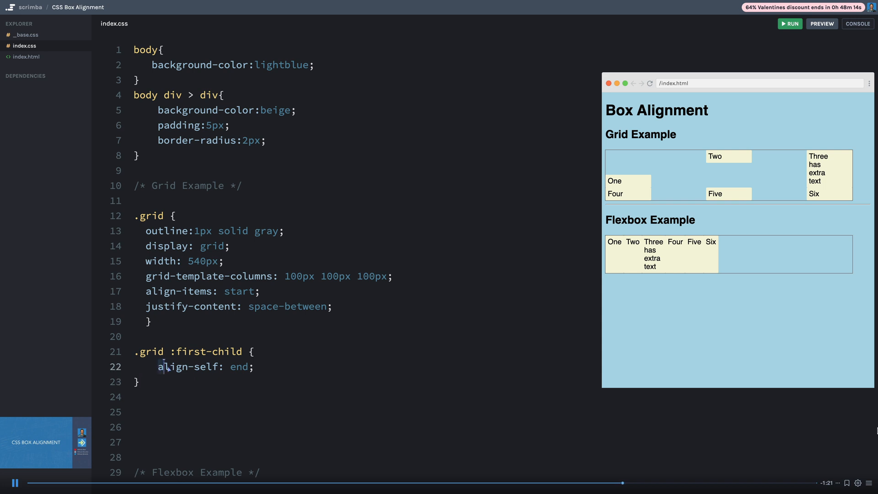
Step: Give .flex align-items: flex-start and justify-content: space-between
scroll("down", 3)
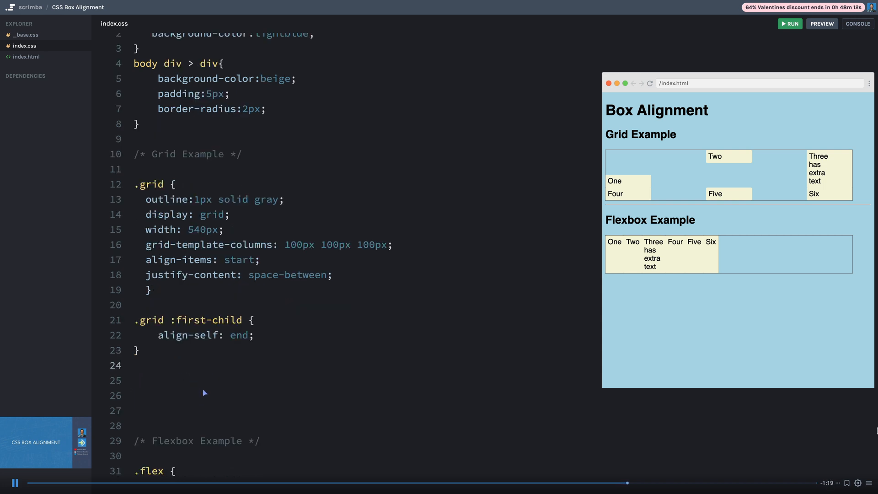
mouse_move(239, 344)
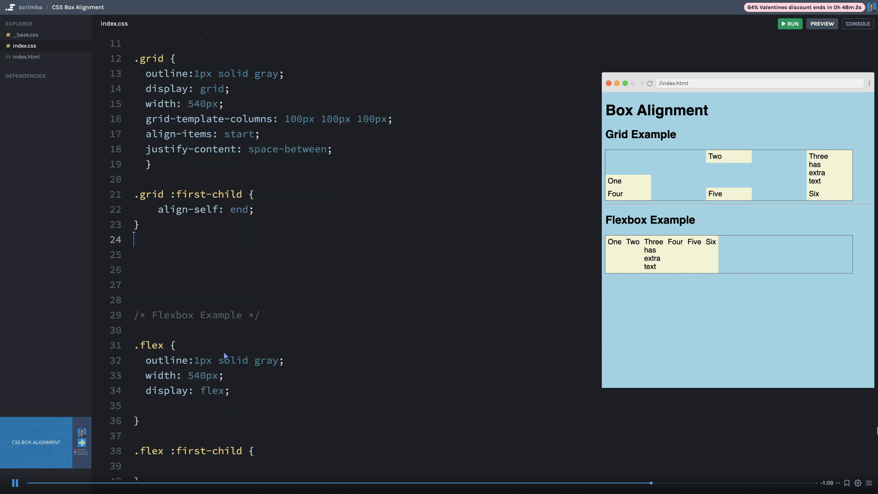
scroll("down", 3)
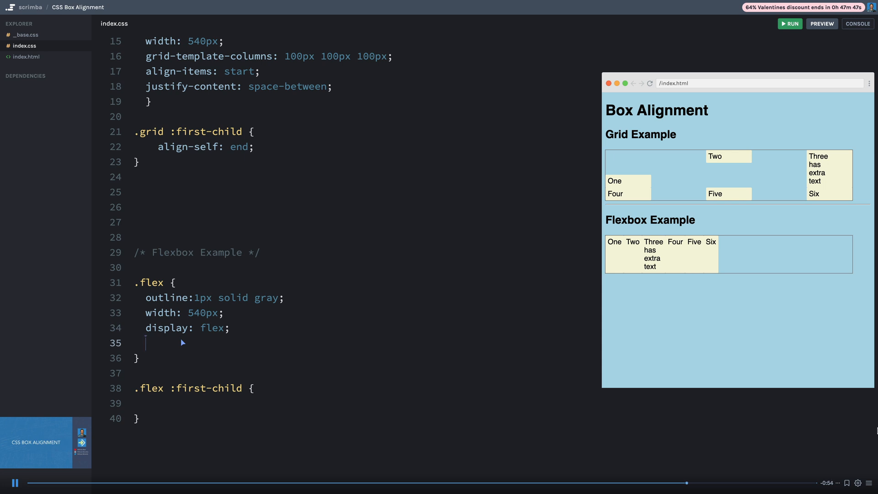
type("align-items:")
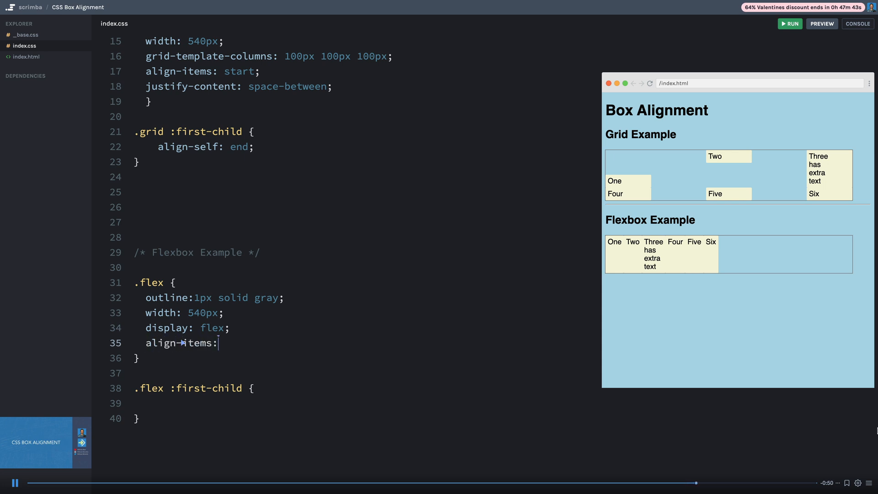
type("flex-start;")
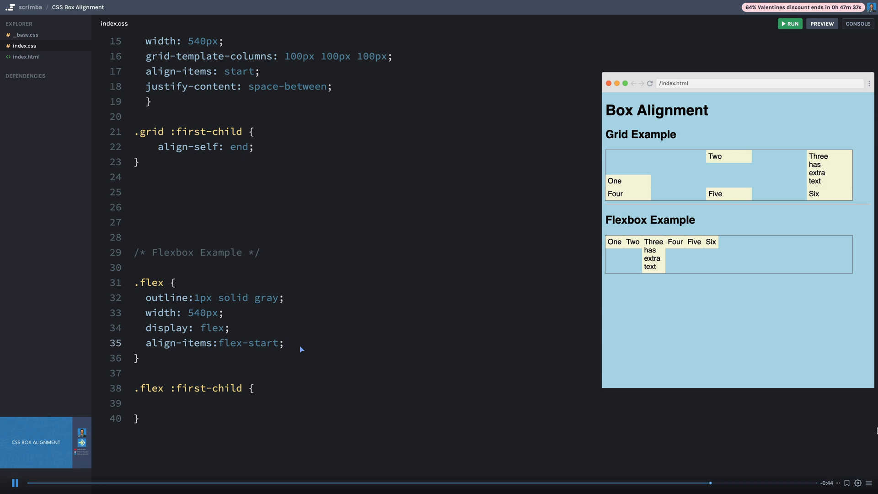
type("just")
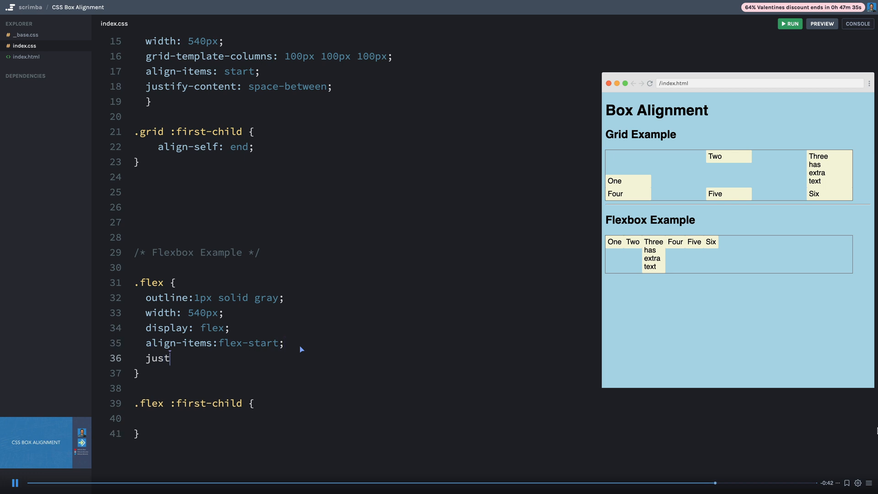
type("ify-content: spac")
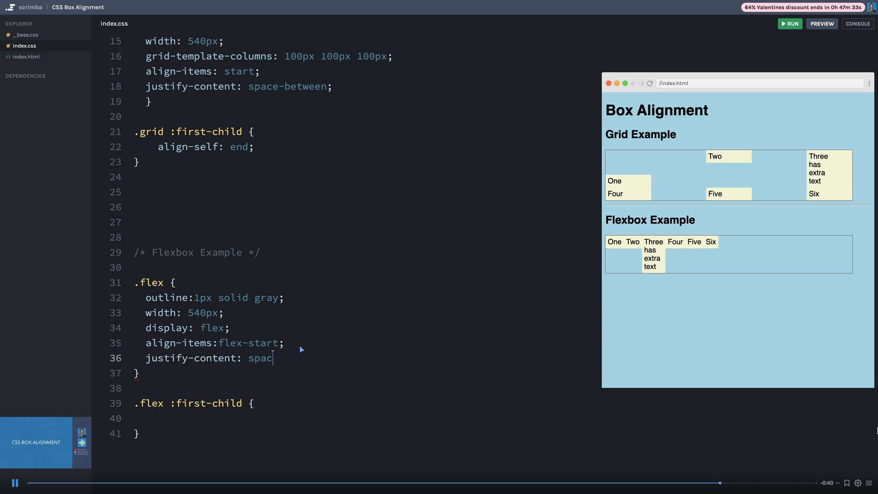
type("e-between;")
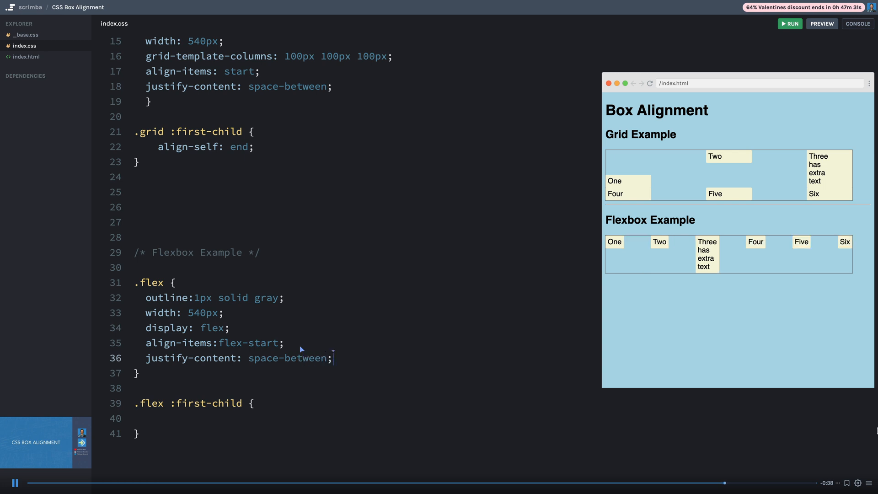
mouse_move(834, 253)
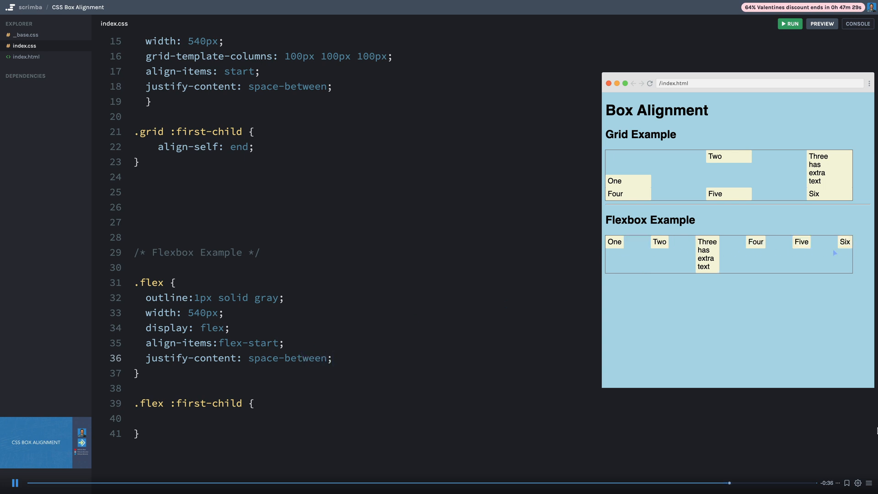
mouse_move(649, 244)
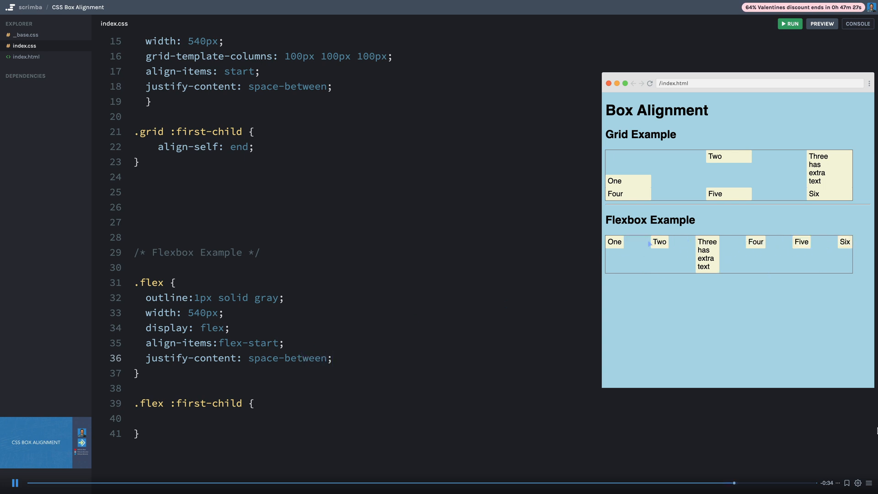
Step: Add align-self: center; to the .flex :first-child rule
left_click(147, 418)
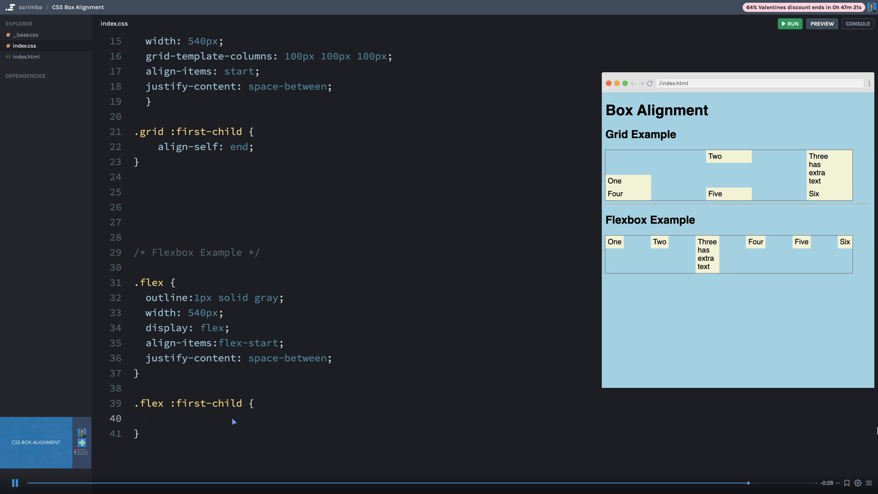
type("align-")
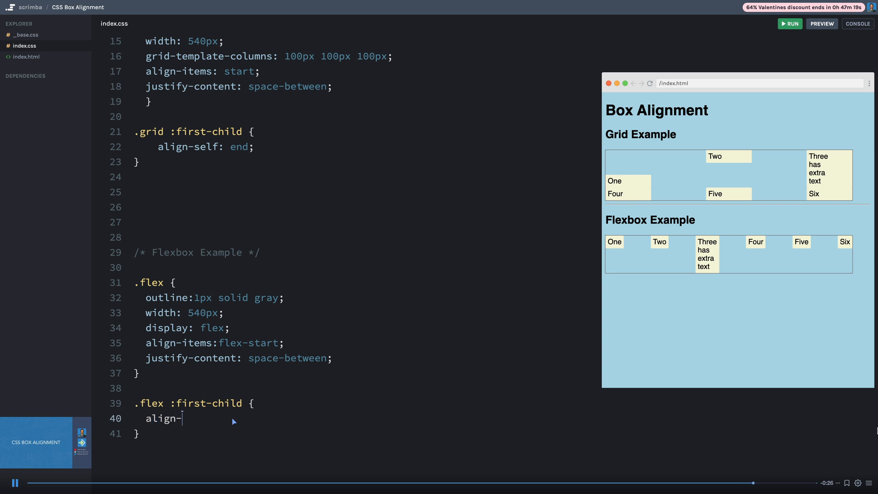
type("self:center;")
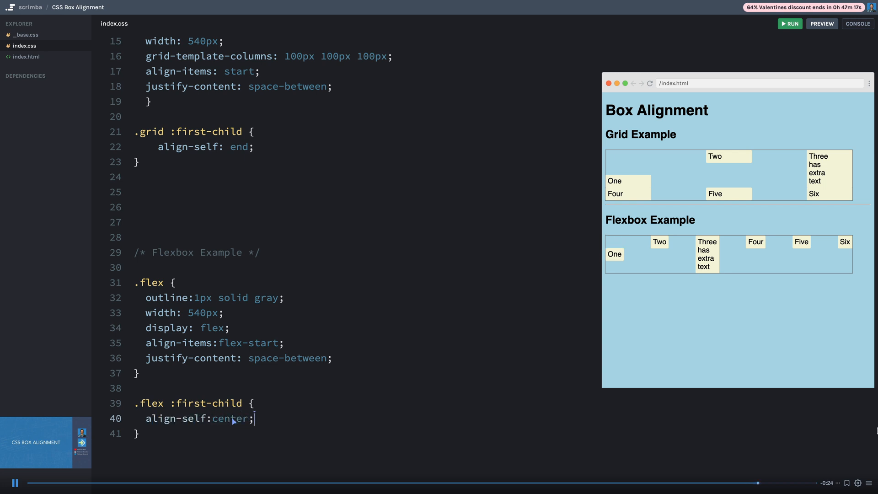